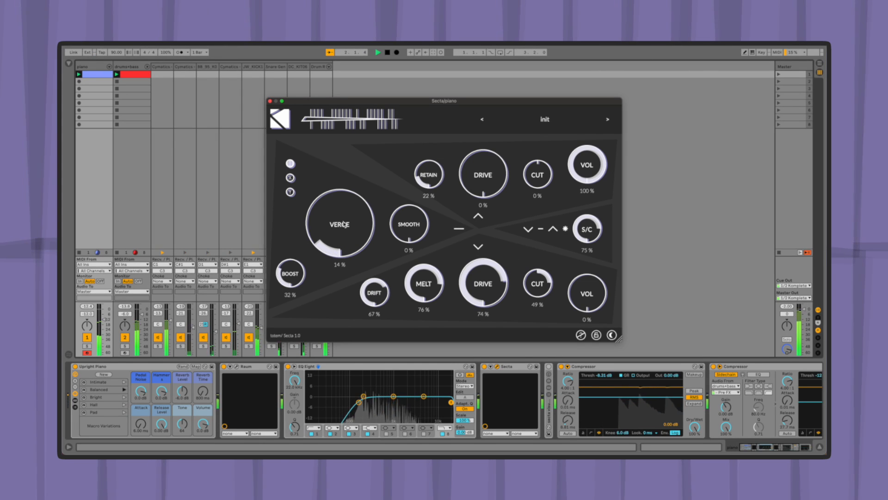
# Set Verge to 38%, top VOL 50%, top CUT -30%, and bottom VOL 30%.
pyautogui.moveTo(338, 223); pyautogui.dragTo(346, 193)
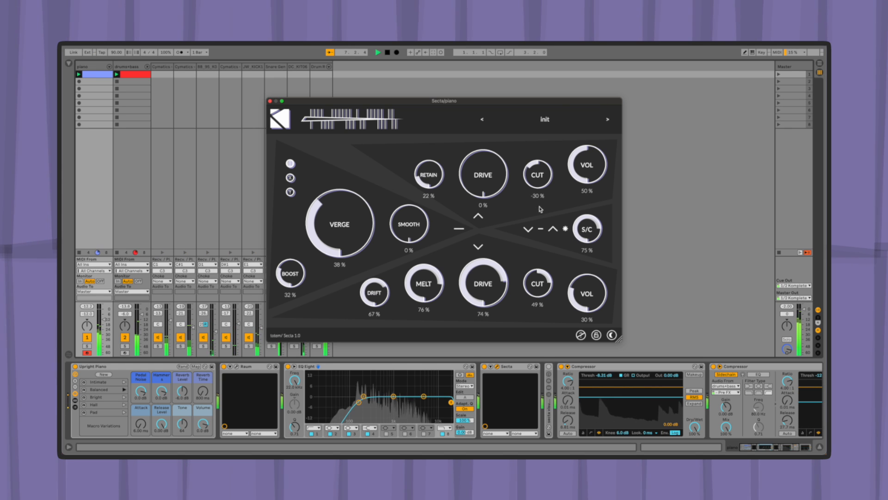
pyautogui.moveTo(537, 166); pyautogui.dragTo(537, 187)
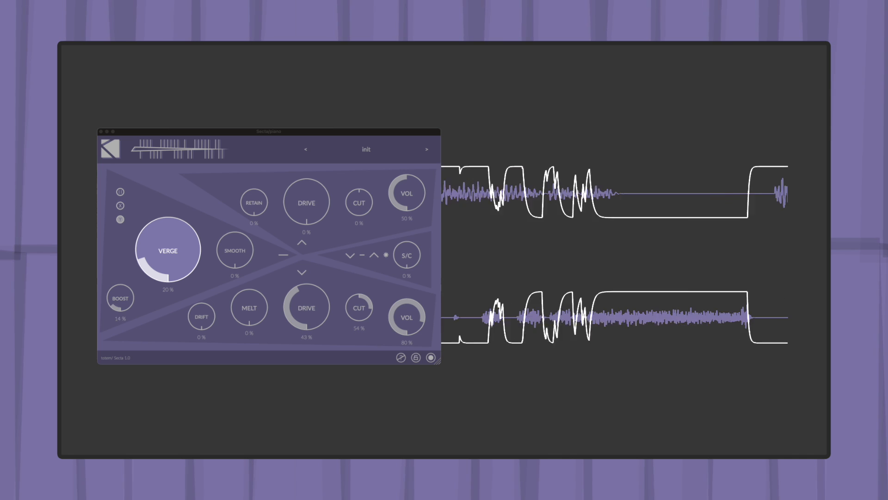
# Set top VOL to 100%, bottom VOL and DRIVE to 0%, Verge 13%, Boost 24%.
pyautogui.moveTo(119, 298); pyautogui.dragTo(120, 283)
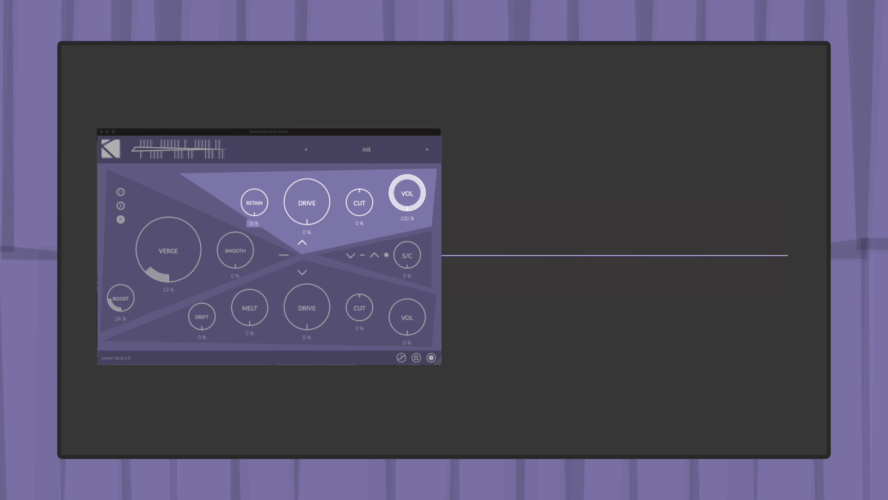
# Give the upper band 46% cut, 60% drive, and 23% retain.
pyautogui.moveTo(359, 202); pyautogui.dragTo(359, 187)
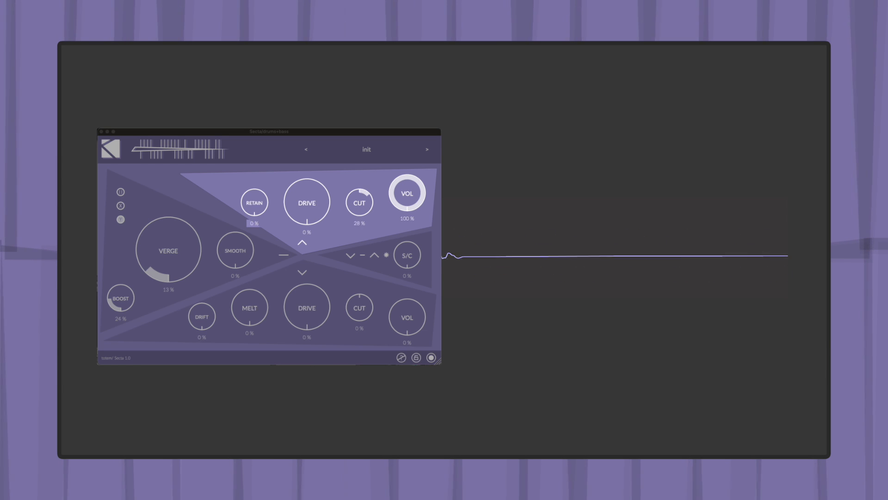
pyautogui.moveTo(306, 202); pyautogui.dragTo(306, 186)
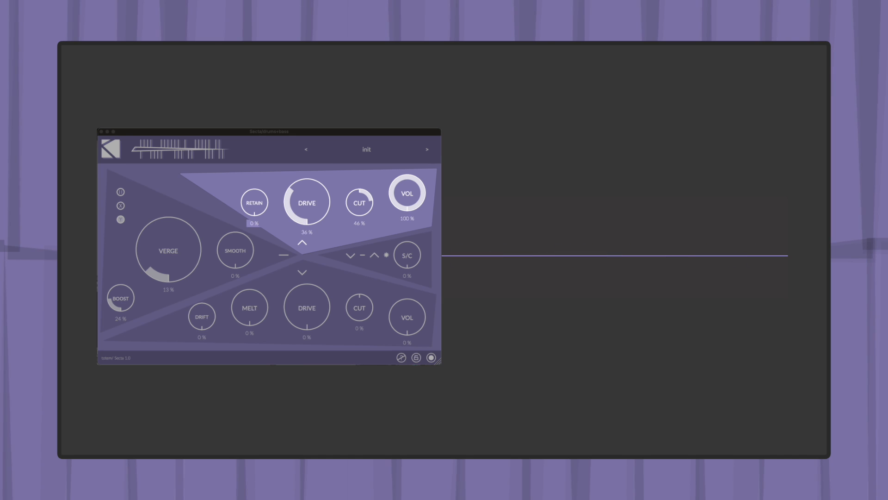
pyautogui.moveTo(306, 202); pyautogui.dragTo(306, 182)
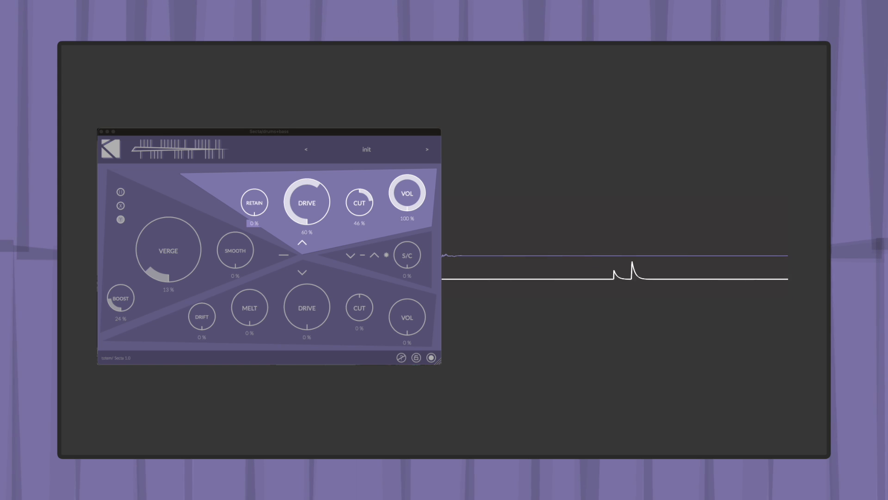
pyautogui.moveTo(254, 202); pyautogui.dragTo(254, 192)
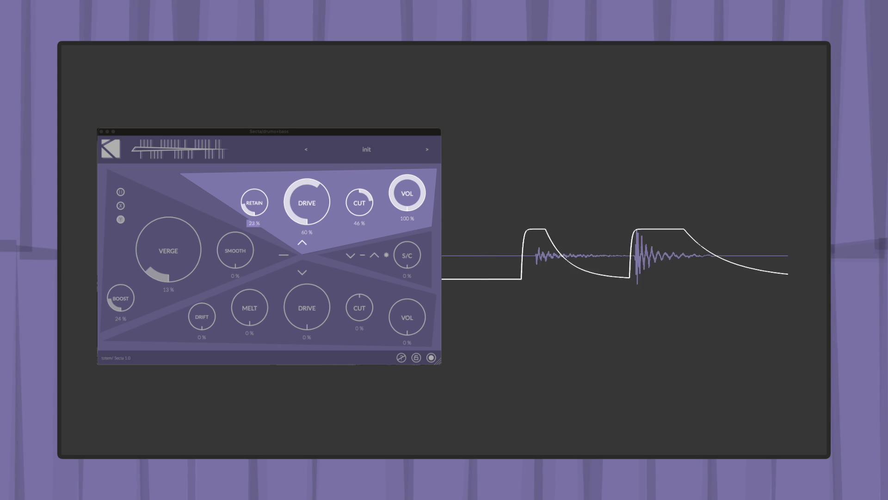
pyautogui.moveTo(254, 203); pyautogui.dragTo(254, 182)
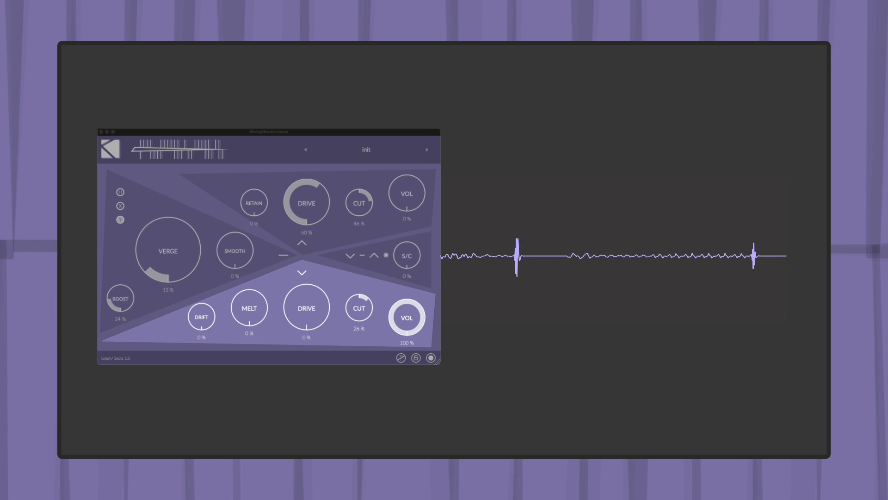
# Set the lower band drive to 39% and push drift to 94%.
pyautogui.moveTo(306, 307); pyautogui.dragTo(306, 288)
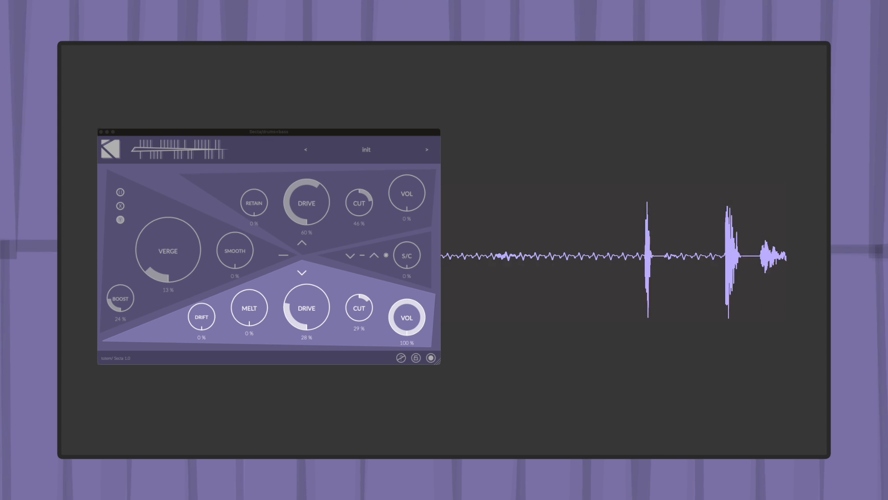
pyautogui.moveTo(305, 308); pyautogui.dragTo(306, 301)
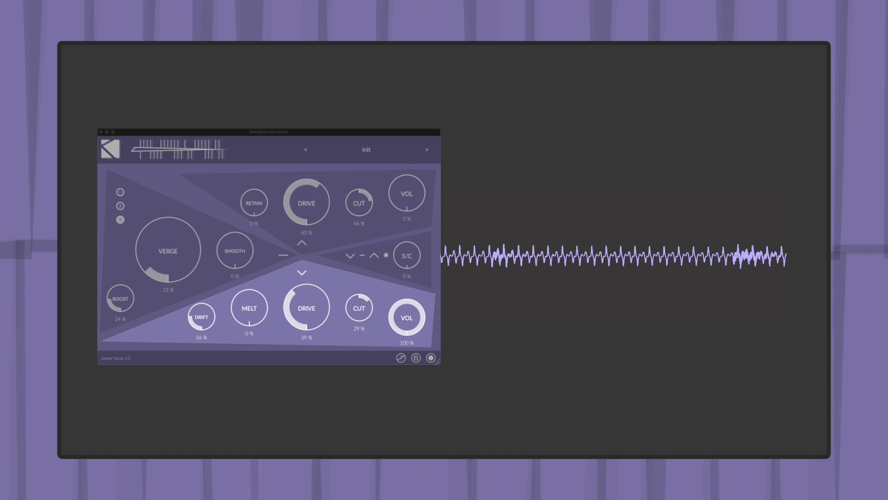
pyautogui.moveTo(201, 316); pyautogui.dragTo(204, 294)
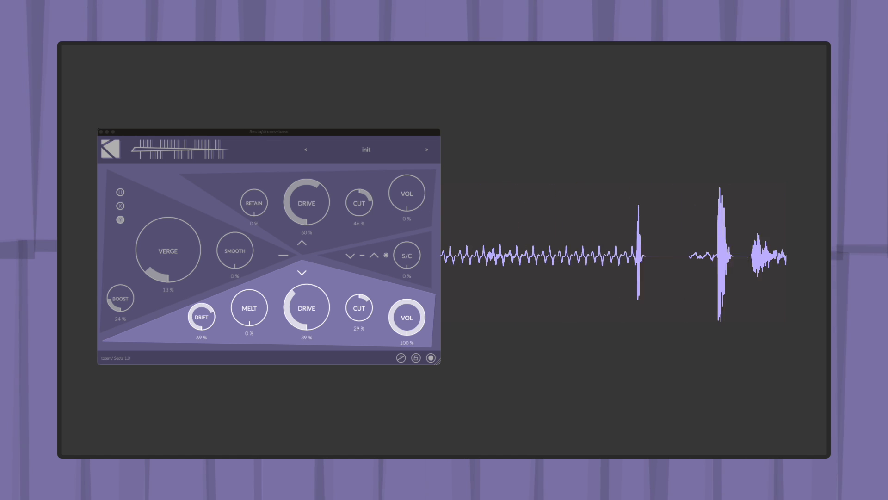
pyautogui.moveTo(201, 316); pyautogui.dragTo(202, 302)
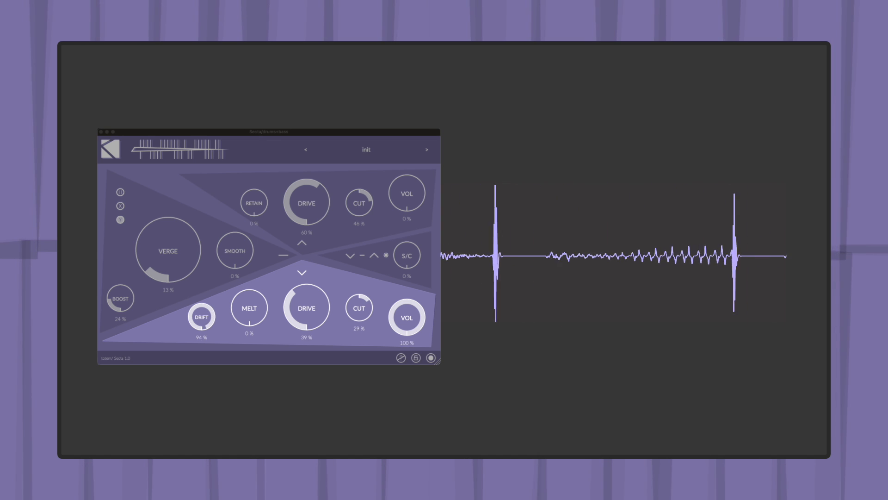
pyautogui.moveTo(201, 316); pyautogui.dragTo(201, 306)
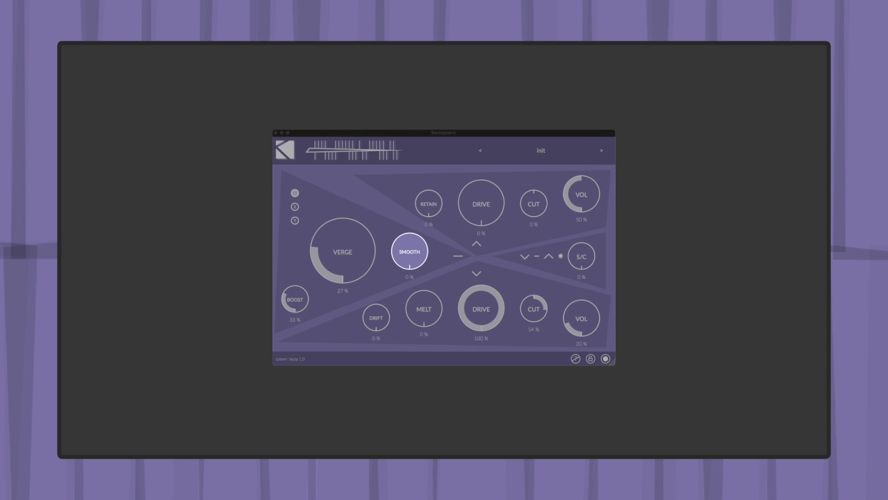
# Raise the SMOOTH knob from 0% to 59%.
pyautogui.moveTo(409, 250); pyautogui.dragTo(409, 238)
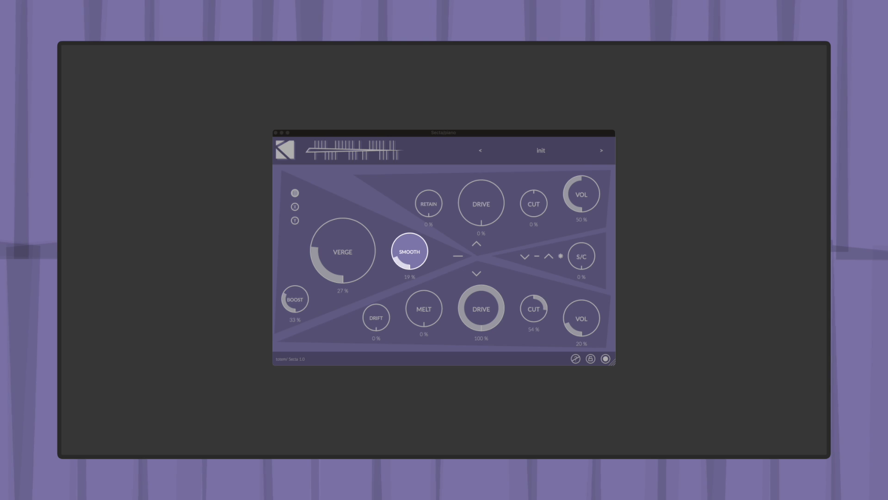
pyautogui.moveTo(409, 251); pyautogui.dragTo(409, 233)
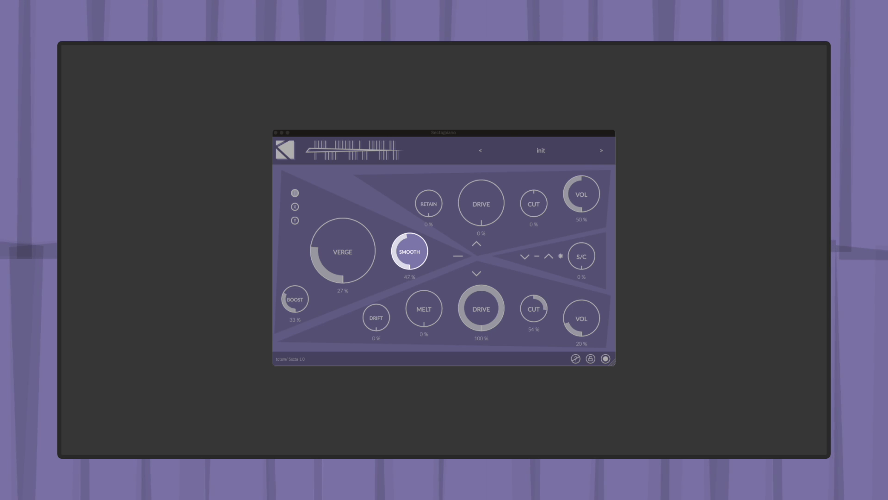
pyautogui.moveTo(409, 251); pyautogui.dragTo(409, 238)
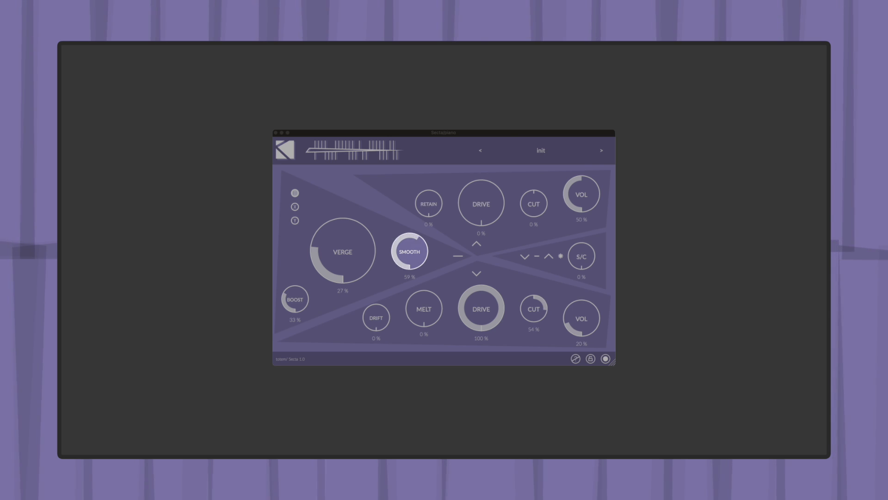